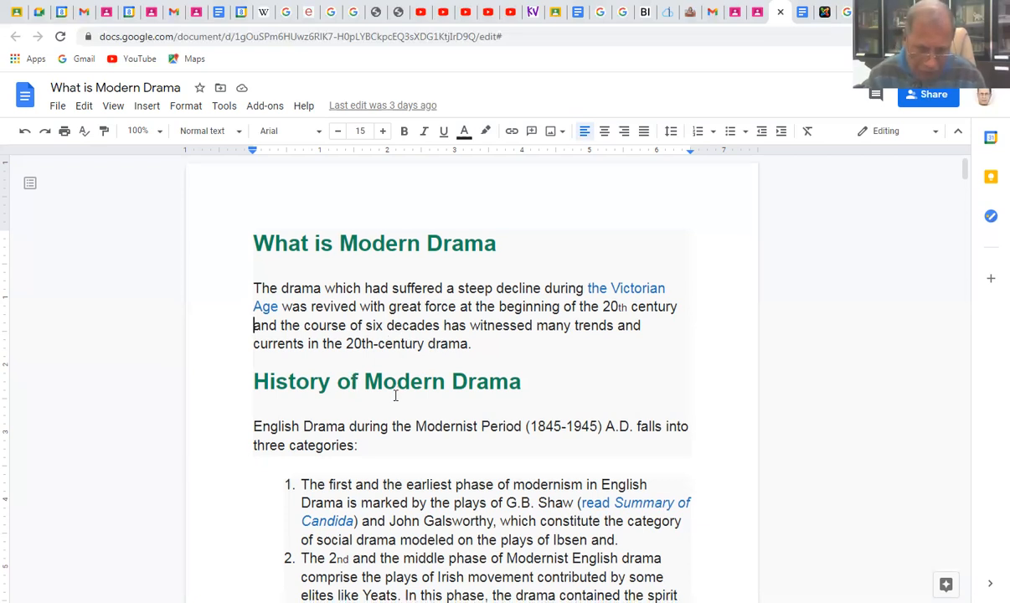
scroll("down", 3)
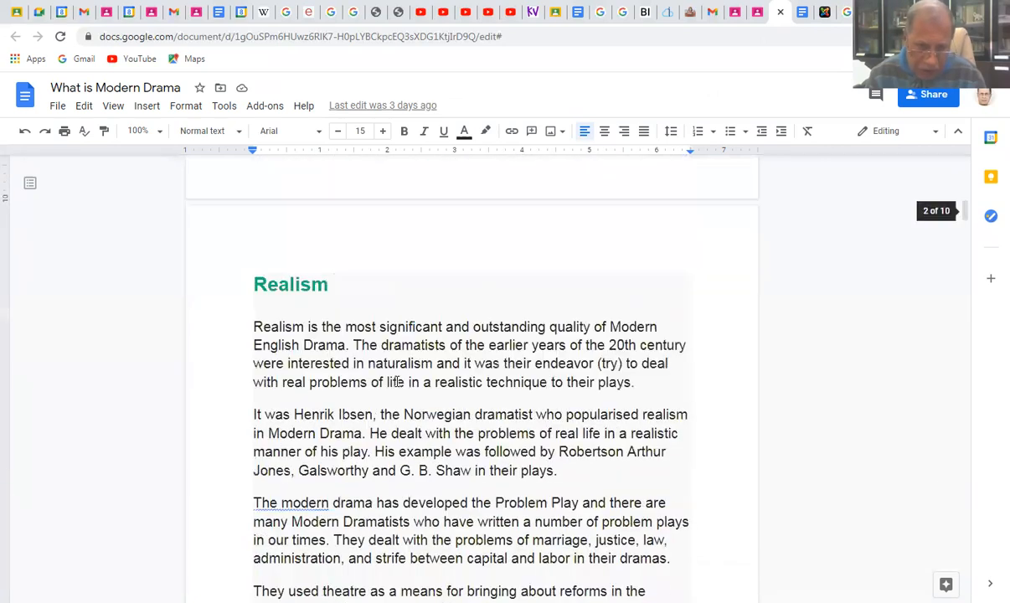
scroll("down", 3)
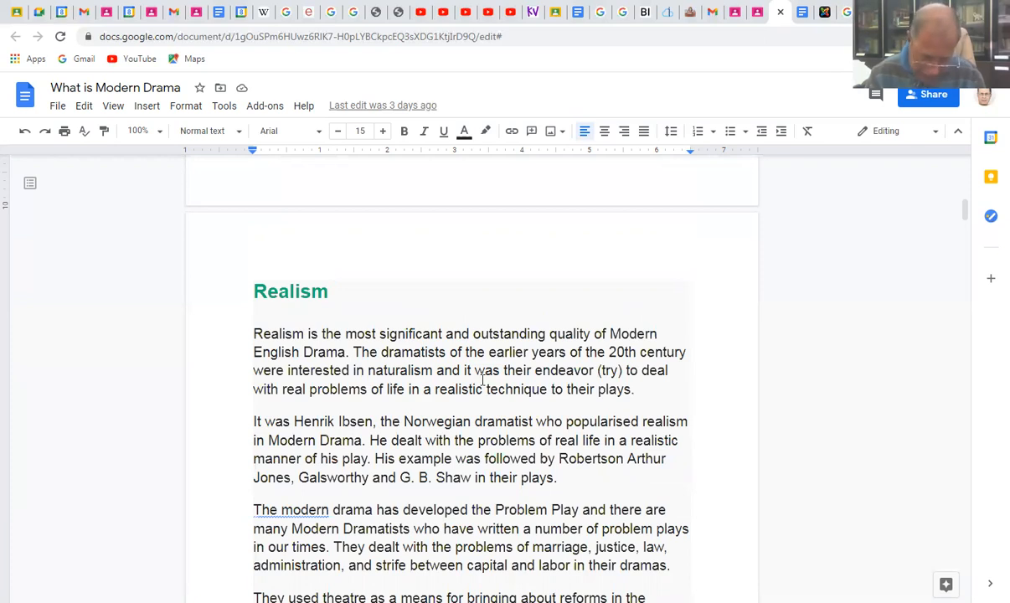
mouse_move(475, 295)
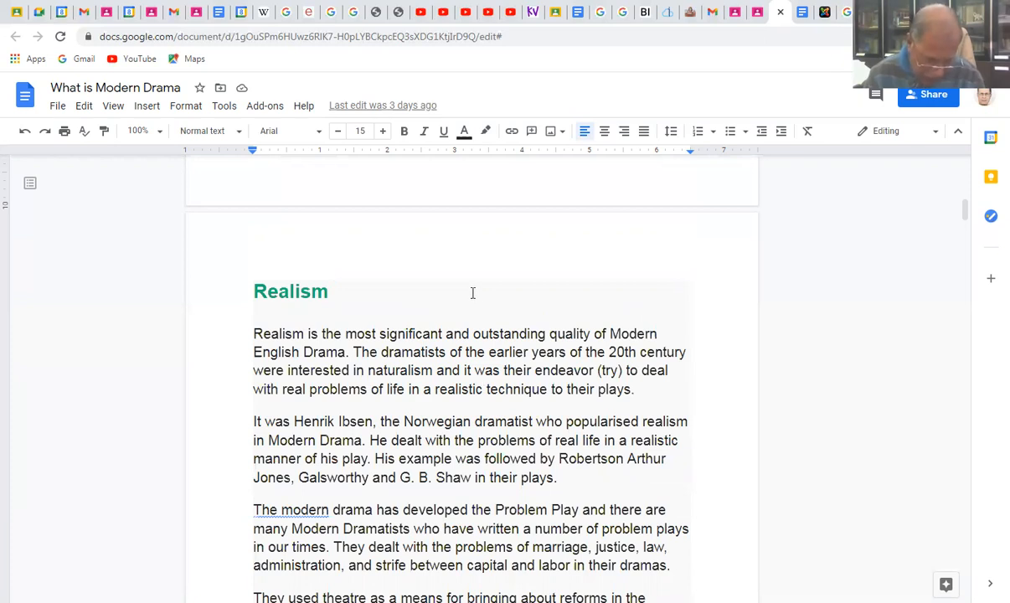
mouse_move(472, 295)
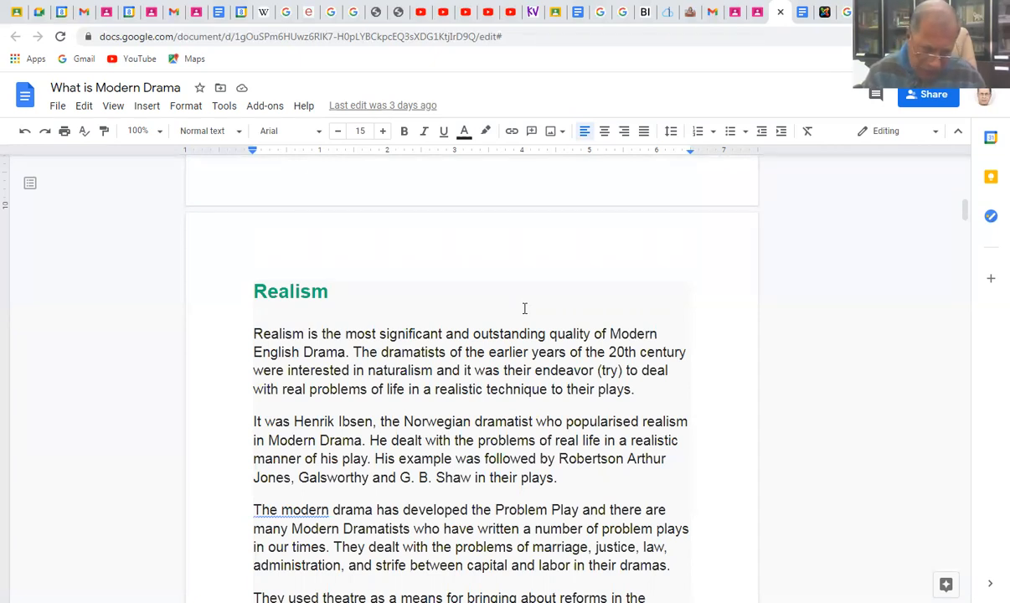
mouse_move(522, 325)
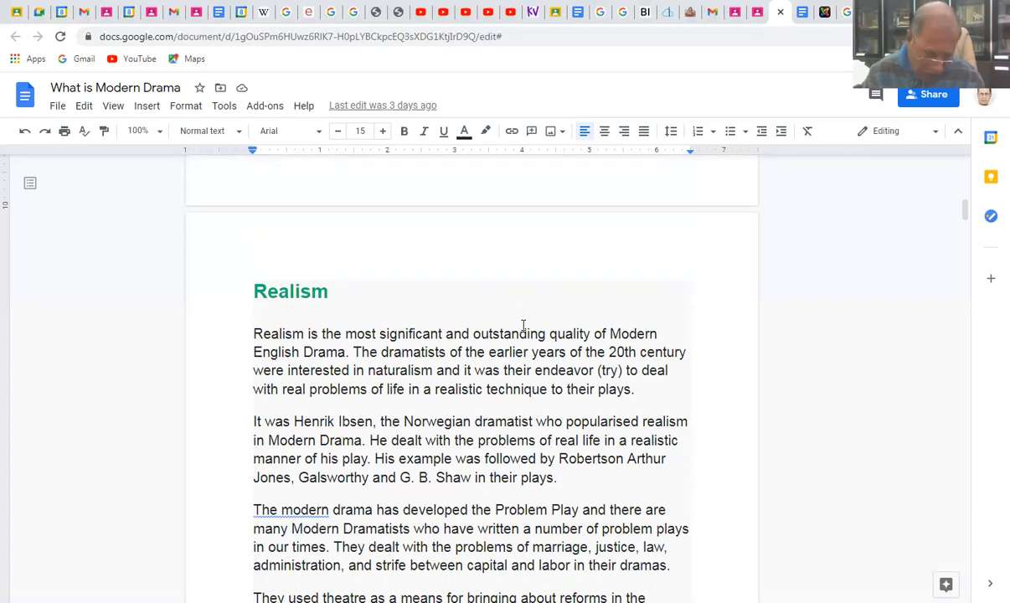